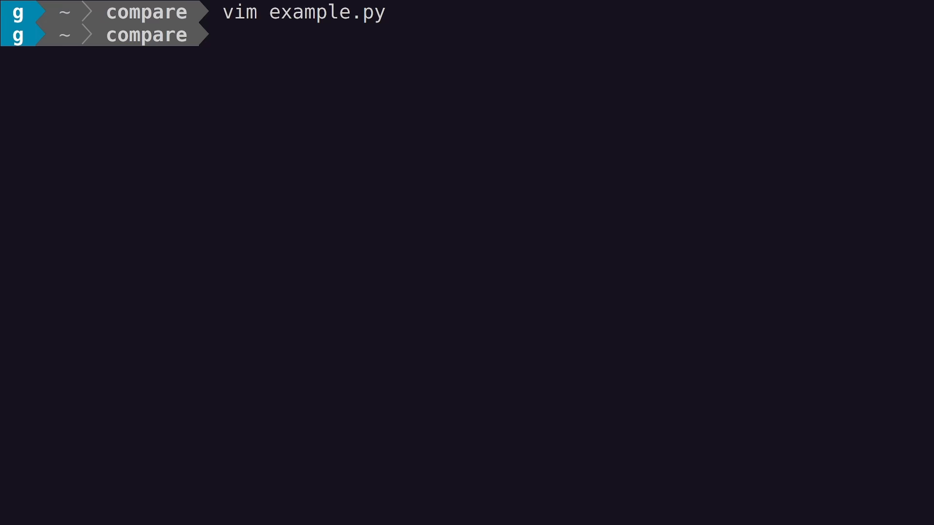
# Step: Begin a new timing command with 'time' at the cleared prompt
pyautogui.write('time')
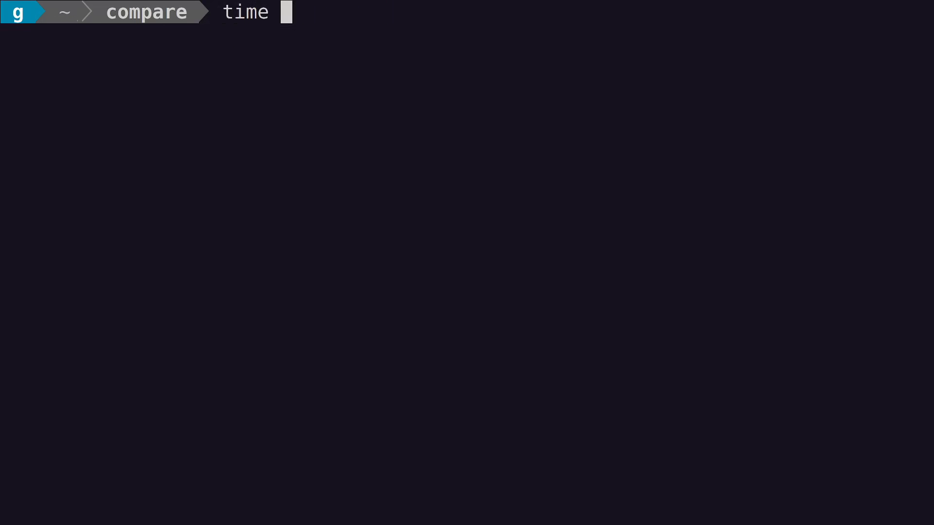
# Step: Run 'time python example.py', reporting about 0m0.139s real time
pyautogui.write('python examp')
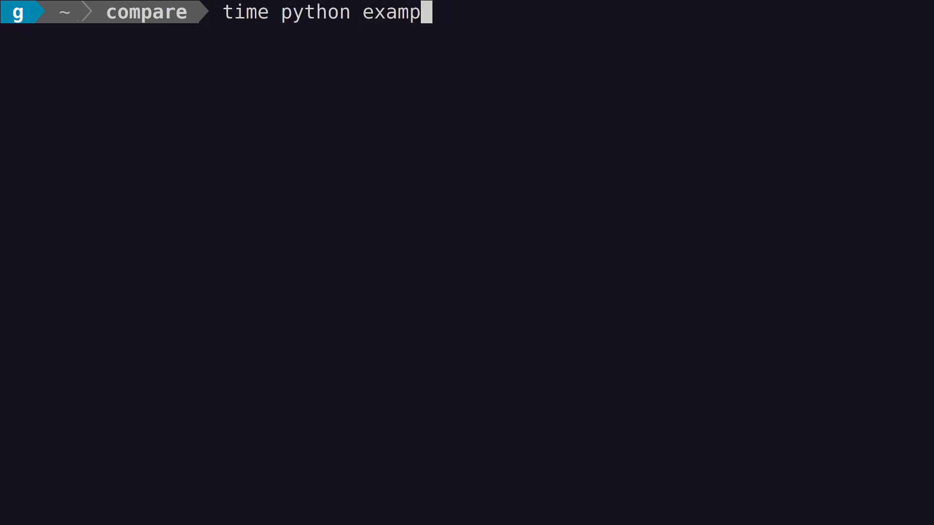
pyautogui.write('le.py')
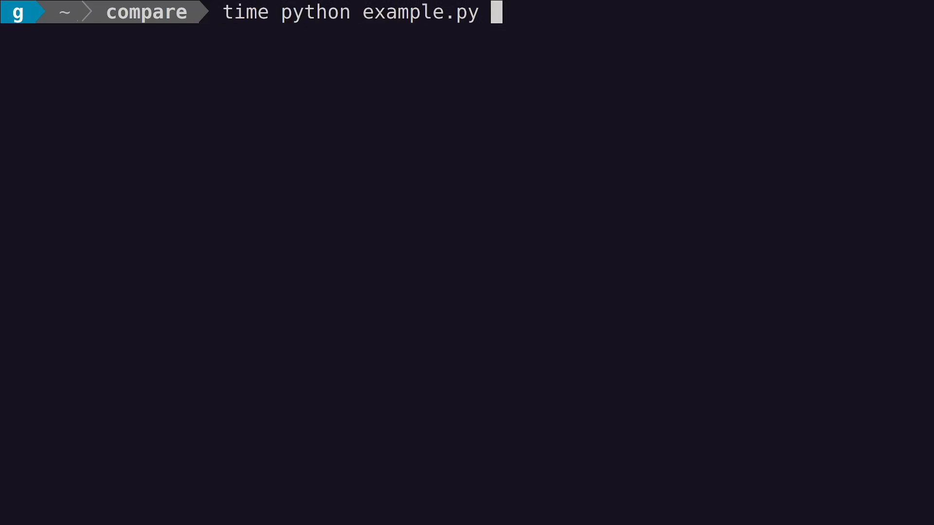
pyautogui.press('Return')
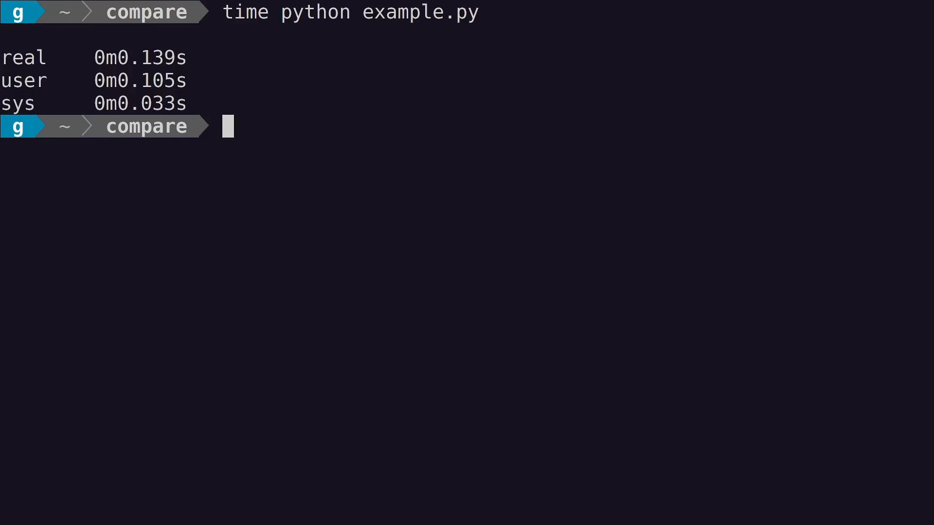
# Step: Compile example.cpp with g++ and run 'time ./a.out', reporting 0m2.398s real time
pyautogui.write('g++ exam')
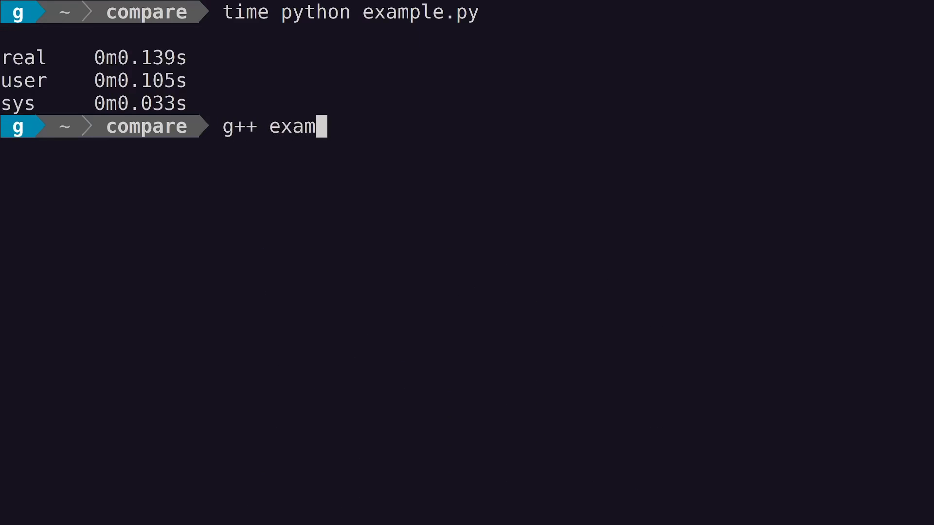
pyautogui.write('ple.cpp')
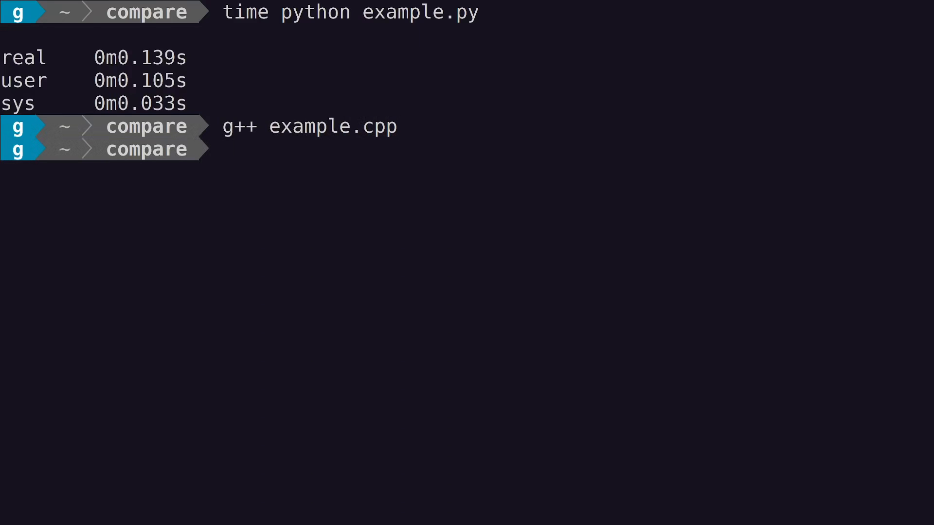
pyautogui.write('./a.out')
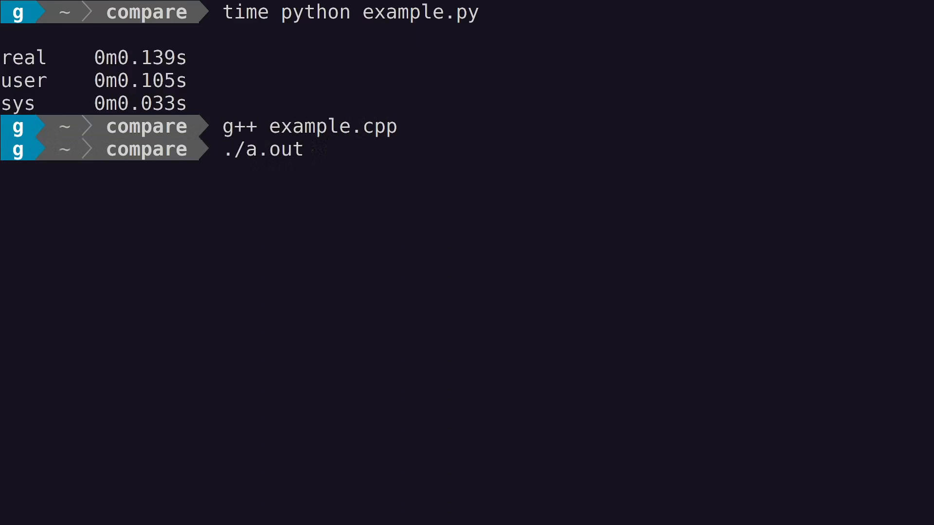
pyautogui.write('time')
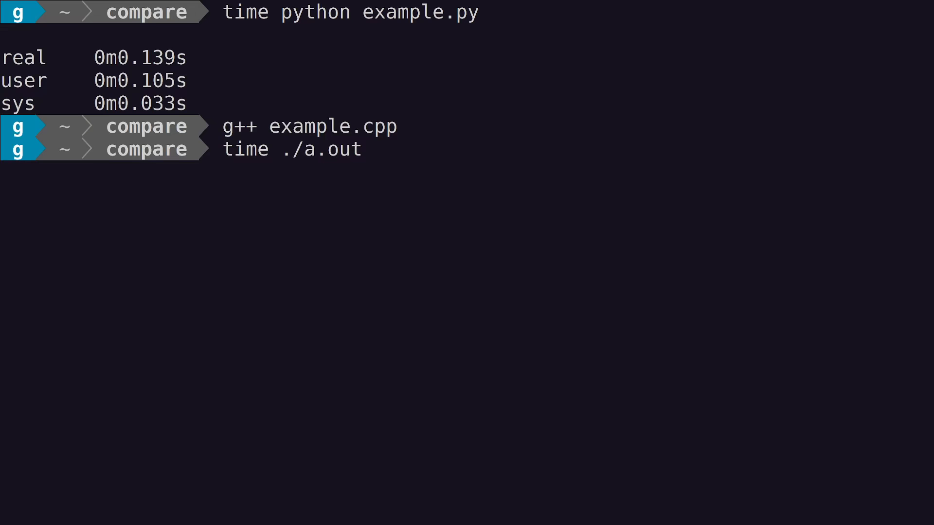
pyautogui.press('Return')
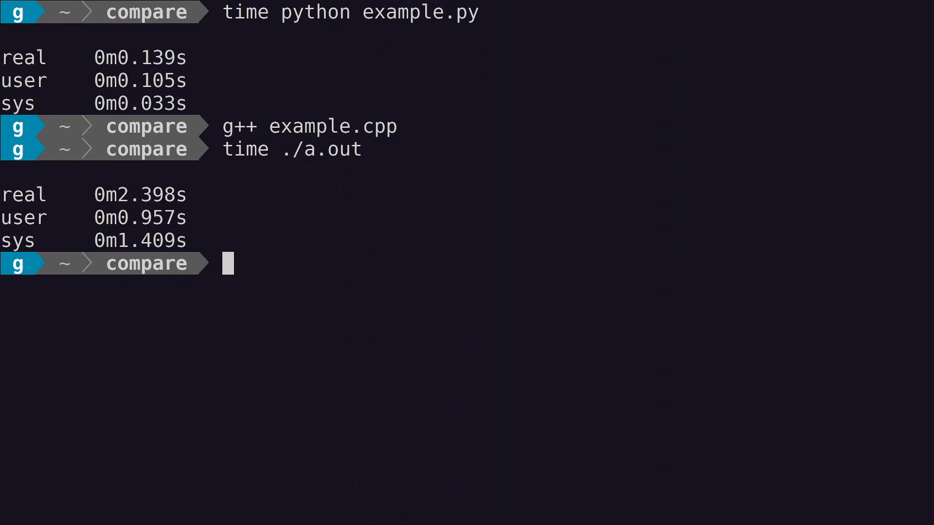
# Step: Edit example.cpp in vim so the function takes its vector parameter c by reference with '&'
pyautogui.write('vim exa')
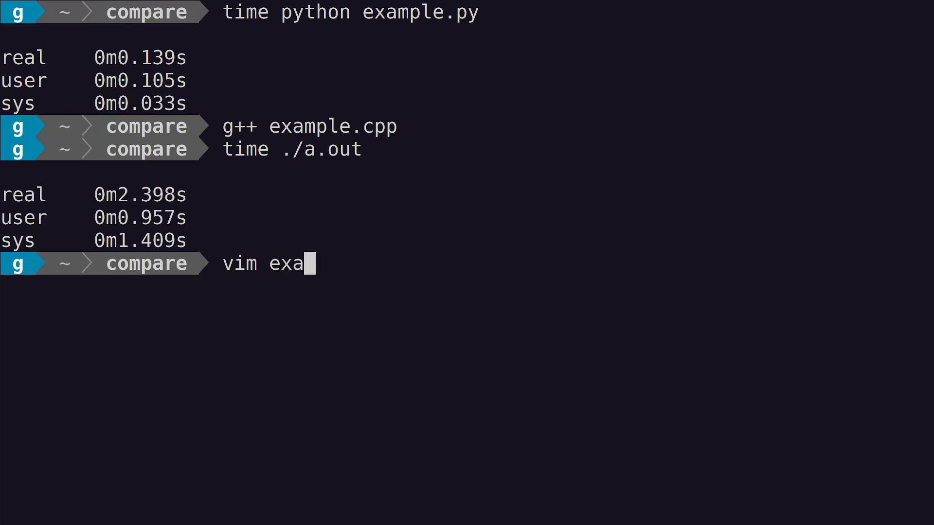
pyautogui.press('Return')
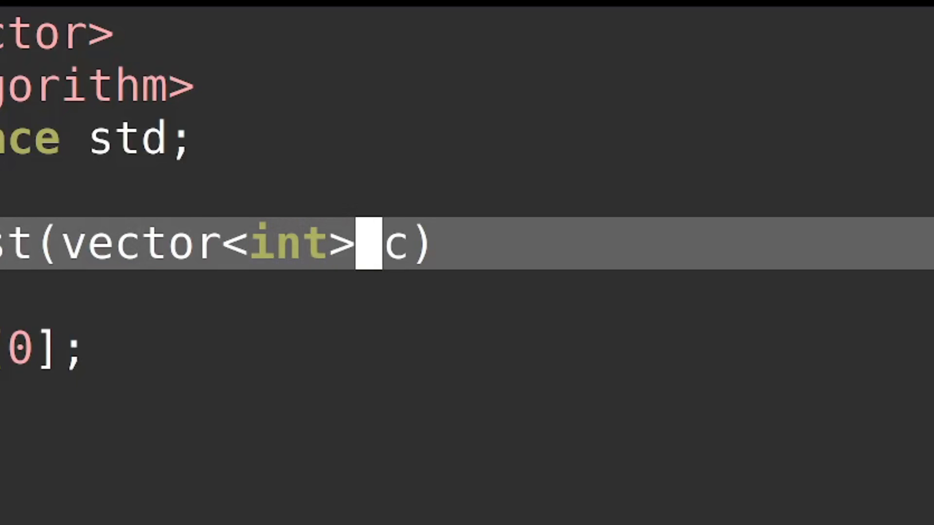
pyautogui.write('&')
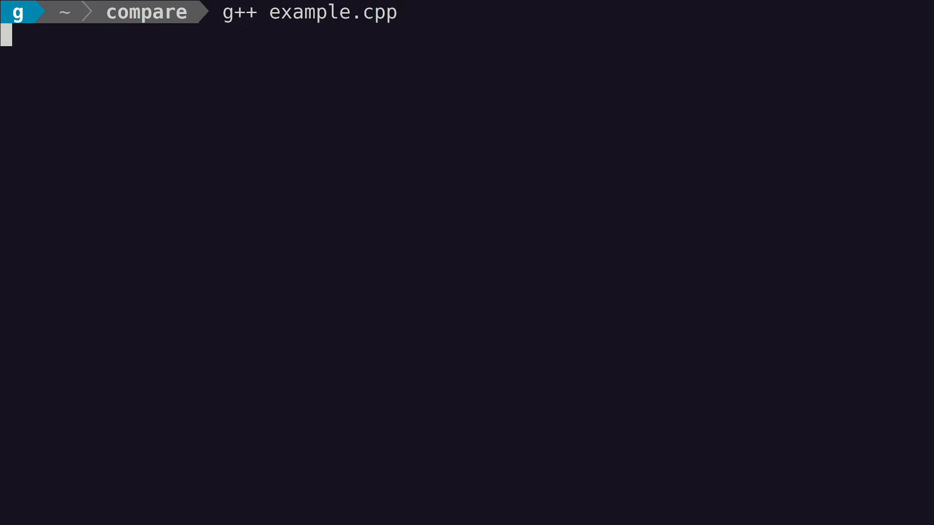
# Step: Time the recompiled ./a.out at 0m0.047s real, then start 'time python example' for comparison
pyautogui.write('time ./')
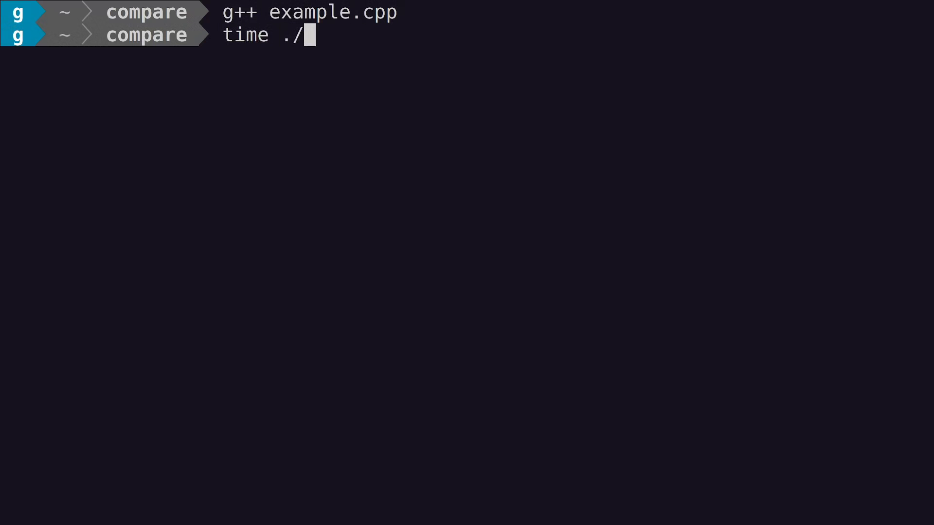
pyautogui.press('Return')
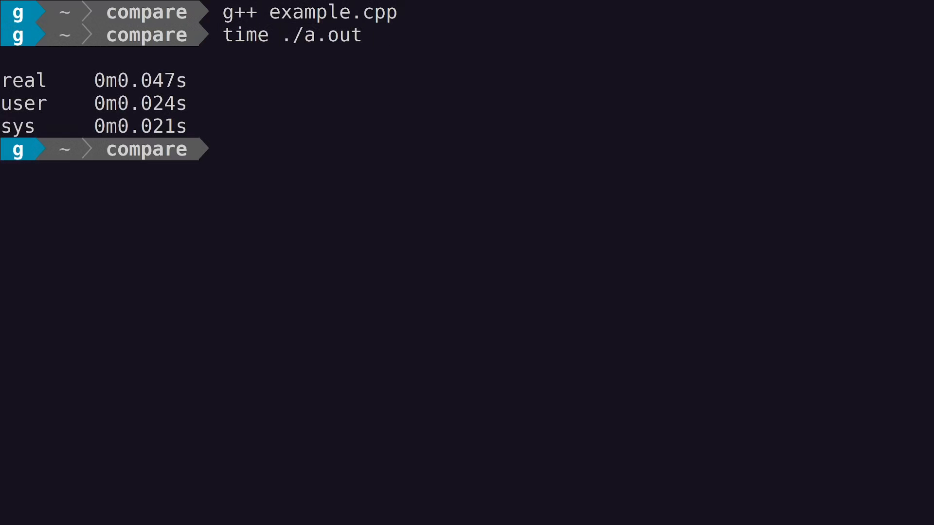
pyautogui.write('time')
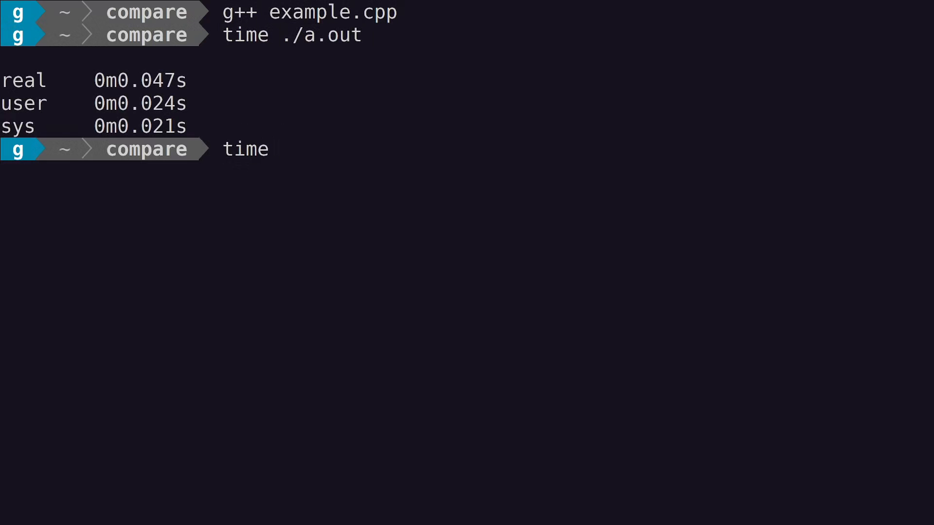
pyautogui.write('python example')
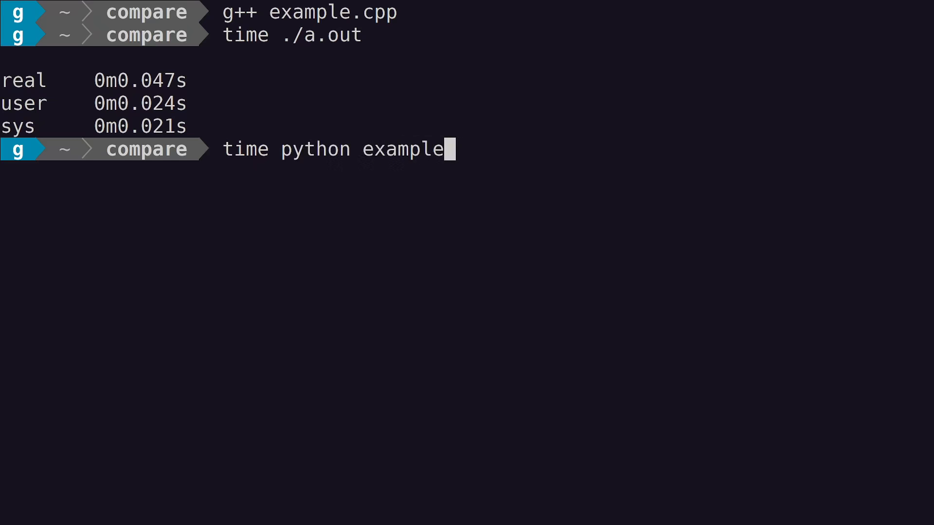